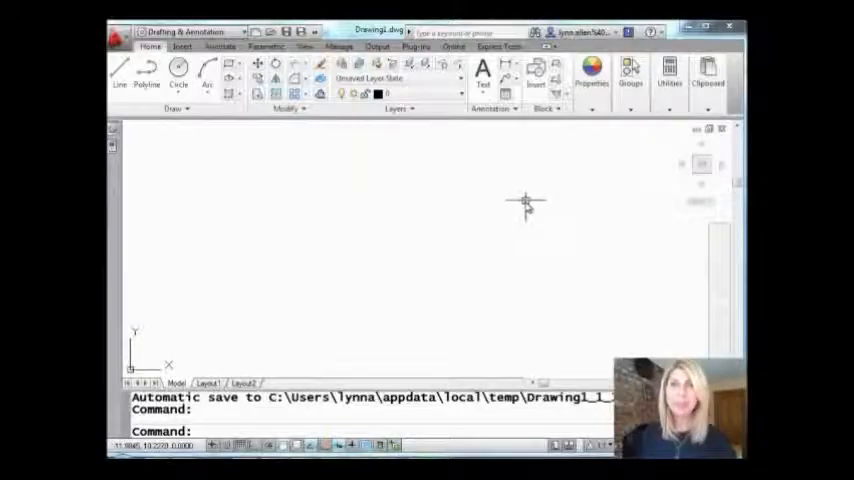
{"action": "mouse_move", "coordinate": [516, 210]}
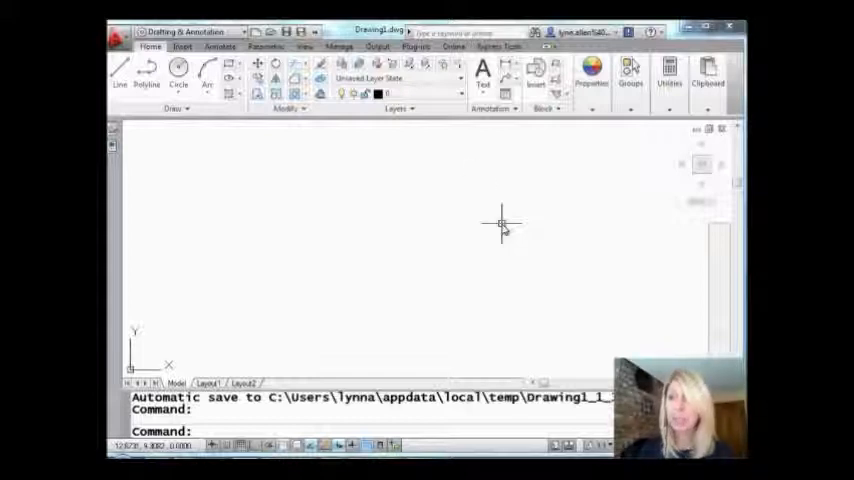
Create a new multileader style named 'bubble' starting from Standard and continue to its settings
{"action": "left_click", "coordinate": [212, 46]}
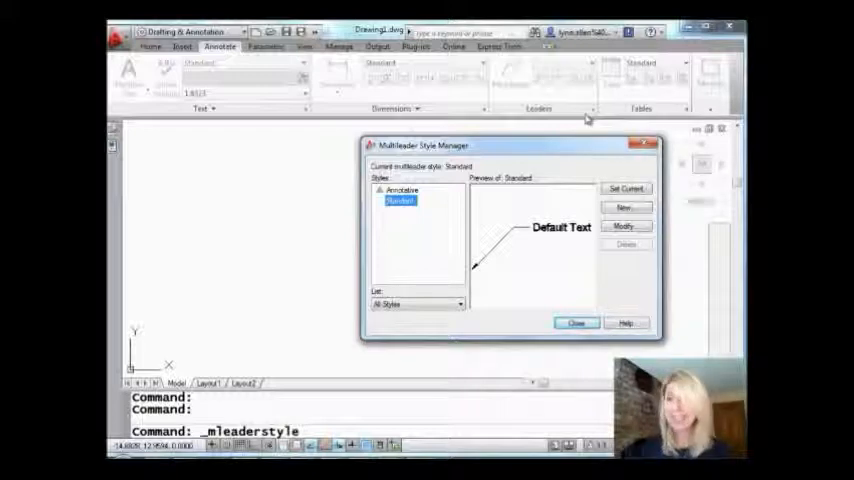
{"action": "left_click", "coordinate": [624, 208]}
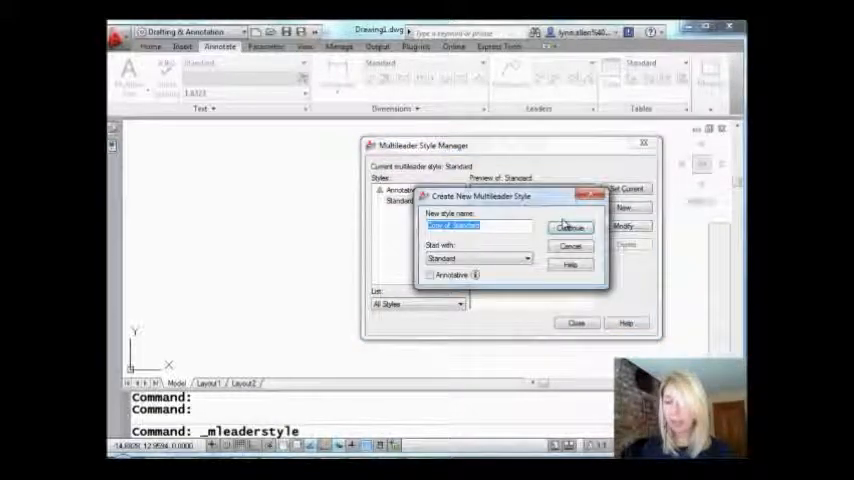
{"action": "type", "text": "bubble"}
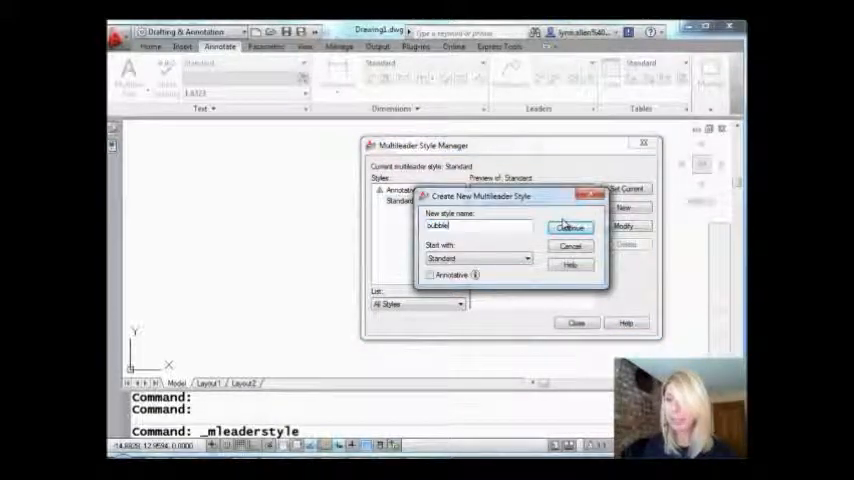
{"action": "left_click", "coordinate": [568, 228]}
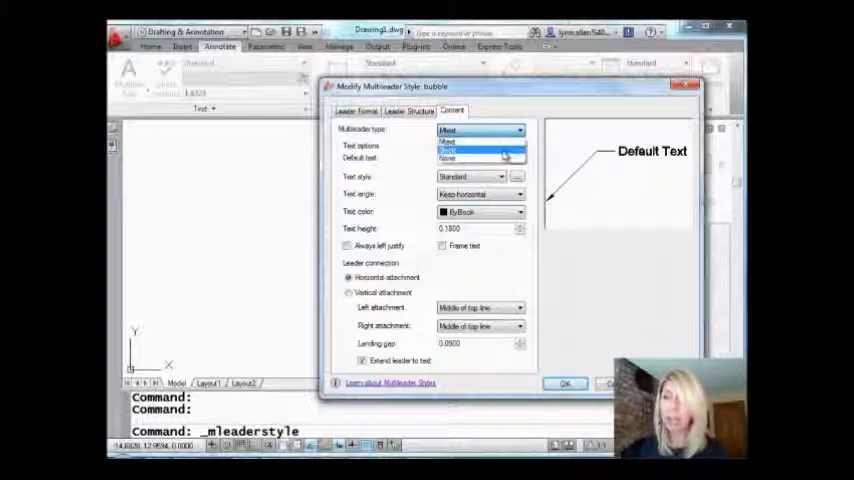
Set the bubble style's content to a Block using the Circle source block
{"action": "left_click", "coordinate": [474, 150]}
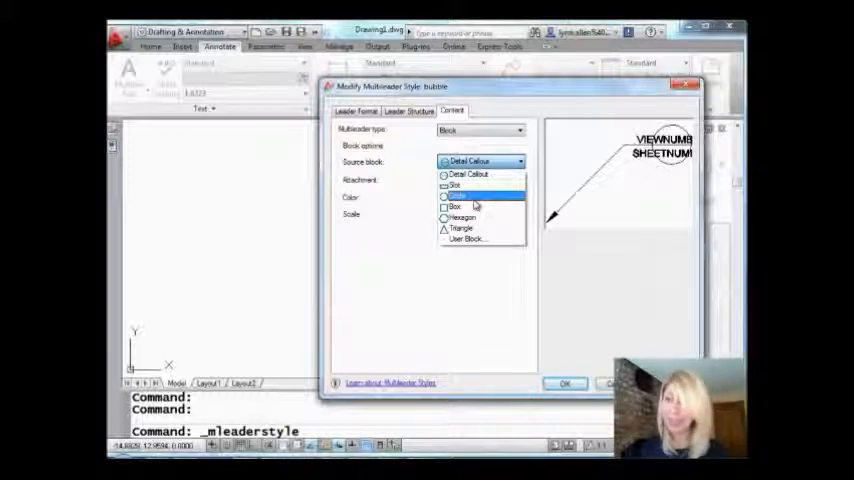
{"action": "left_click", "coordinate": [460, 194]}
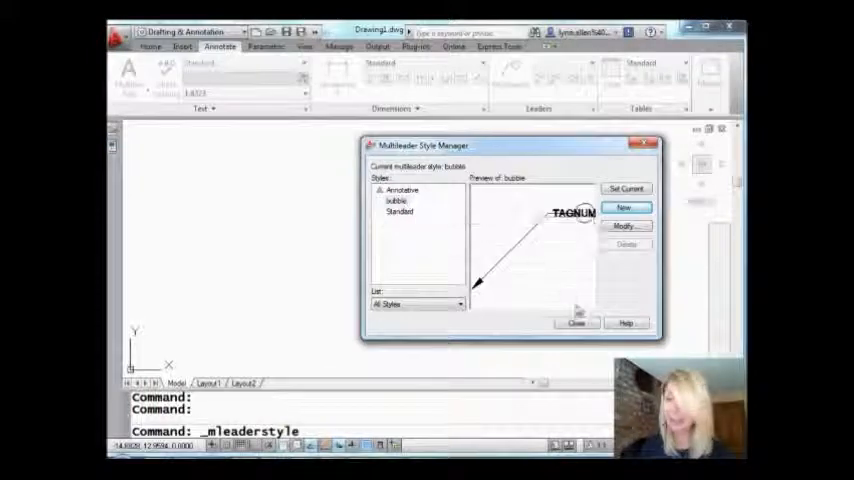
Close the style manager and place a bubble multileader with TAGNUMBER 1
{"action": "left_click", "coordinate": [576, 324]}
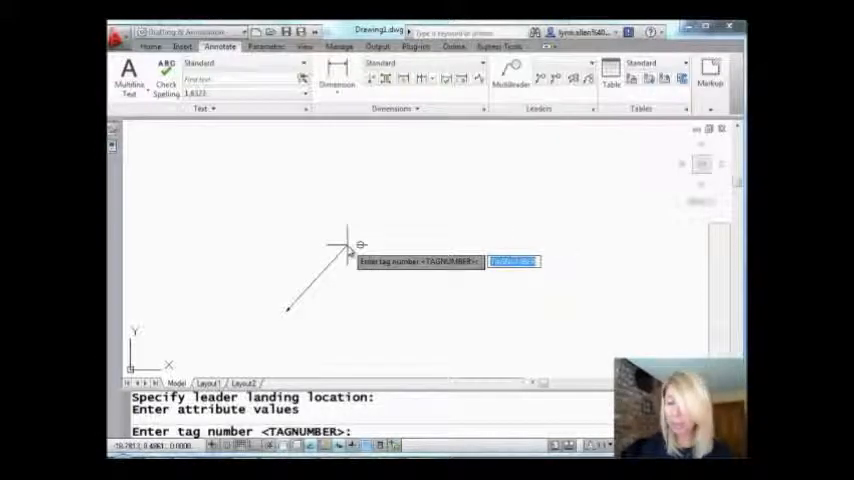
{"action": "type", "text": "1"}
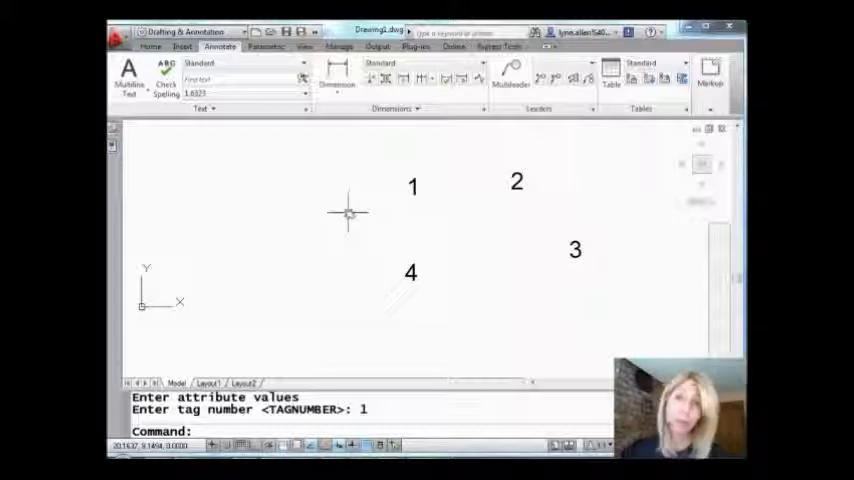
{"action": "mouse_move", "coordinate": [344, 208]}
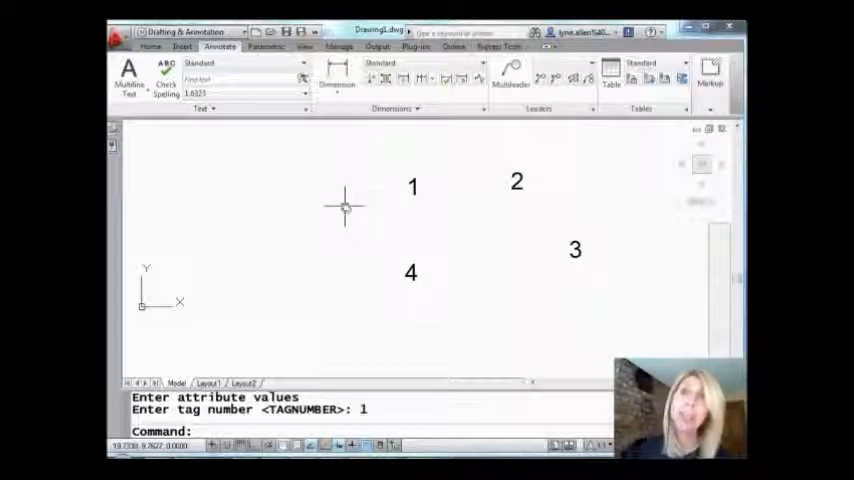
Enclose the four numbers with circles via Express Tools, accepting the default 0.35 offset factor
{"action": "left_click", "coordinate": [504, 46]}
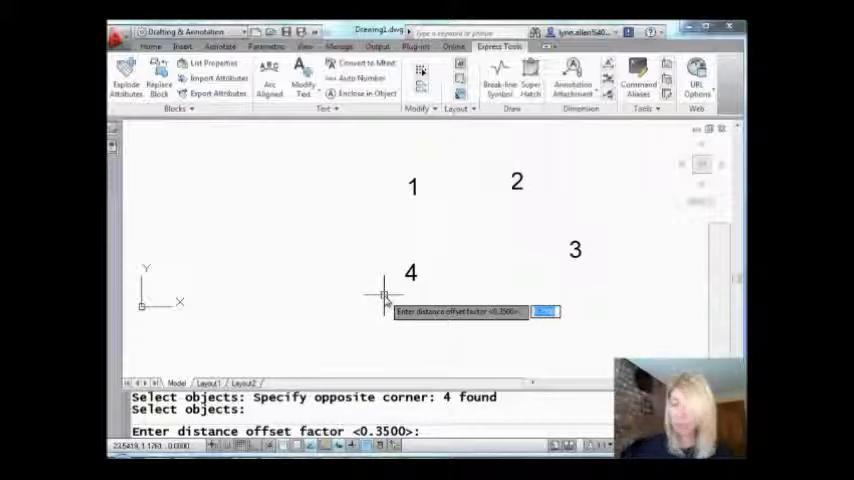
{"action": "key", "text": "Enter"}
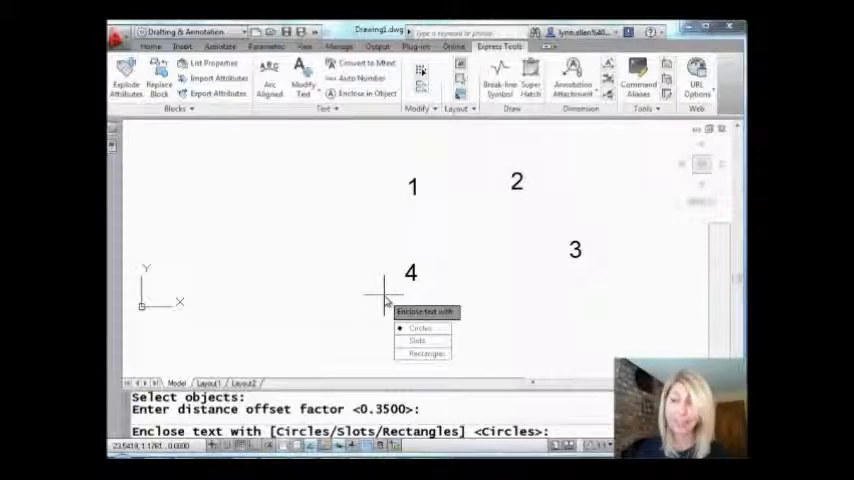
{"action": "left_click", "coordinate": [420, 328]}
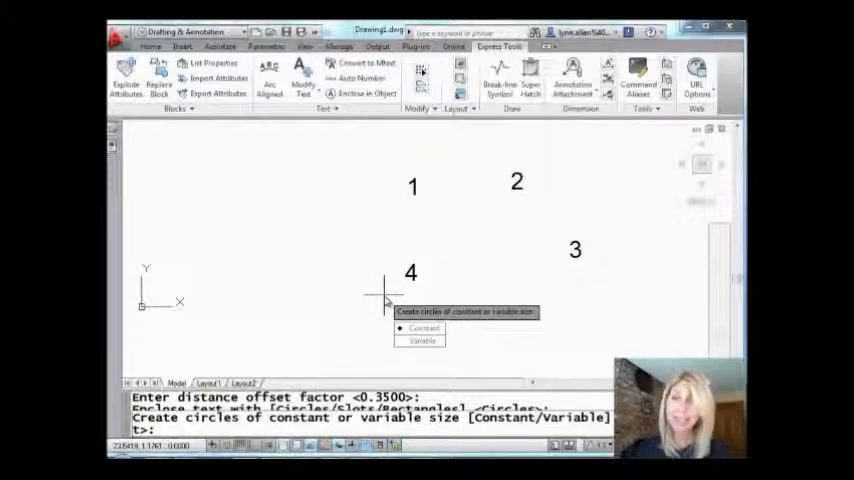